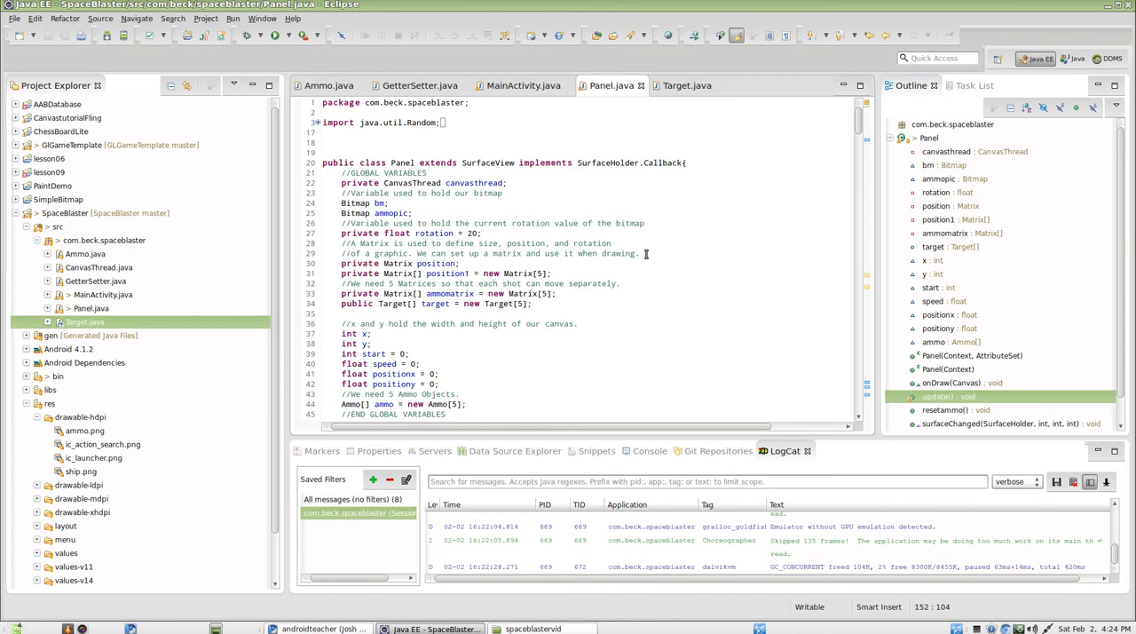
- Switch from Eclipse to the Chromium browser showing the SpaceBlaster GitHub repository
click(319, 629)
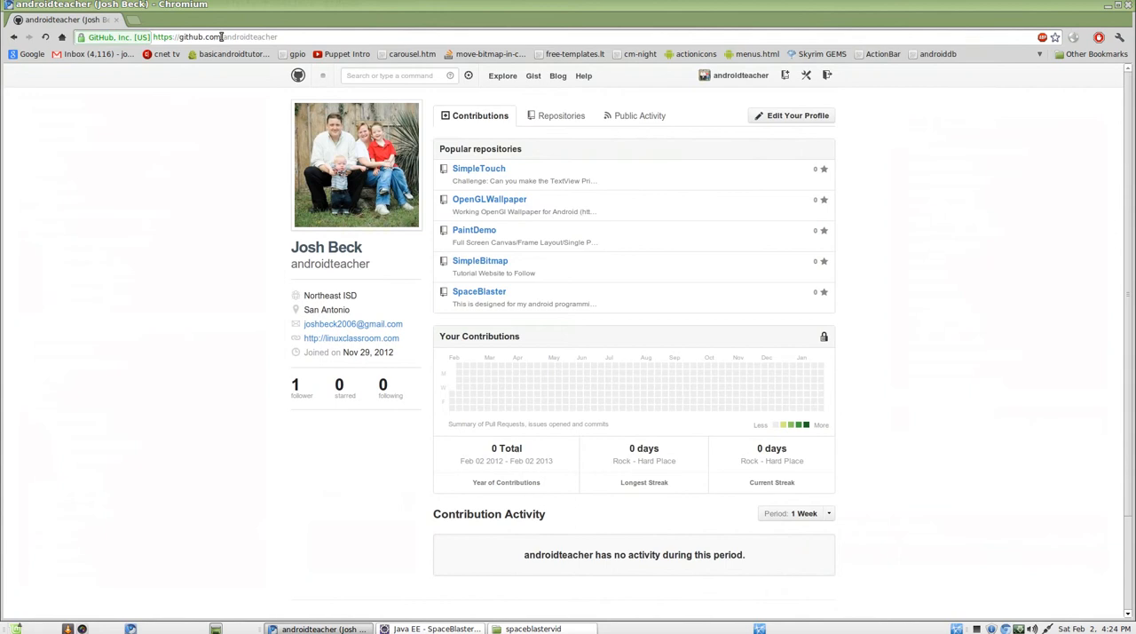
mouse_move(478, 291)
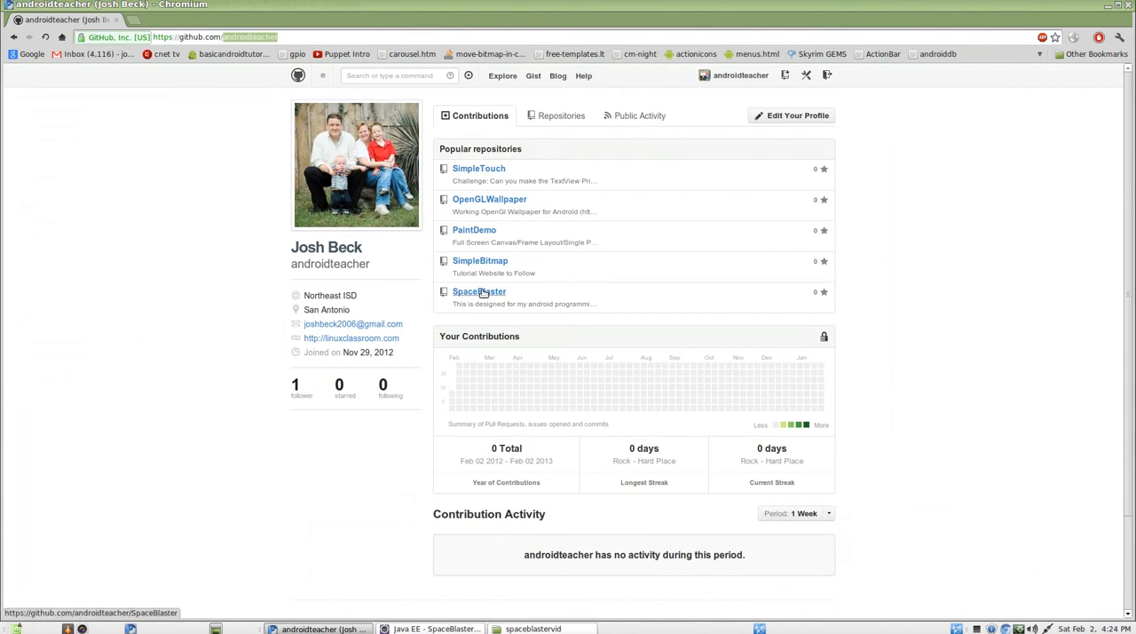
mouse_move(205, 255)
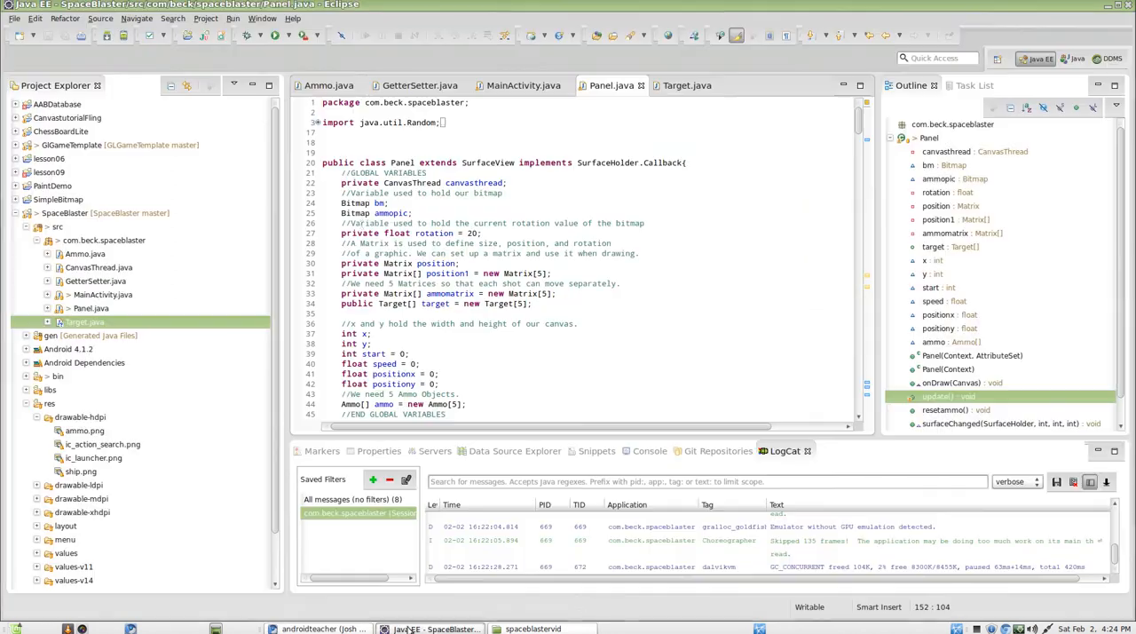
- Review Target.java's positionx, positiony floats and the zero-initialized rotation field
click(687, 85)
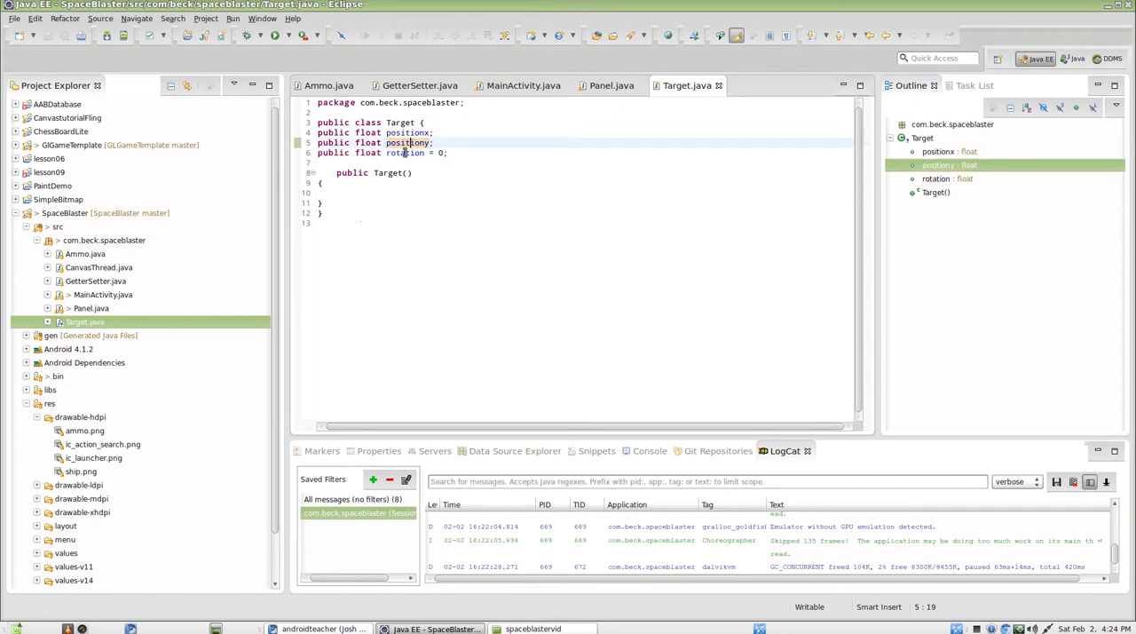
click(406, 152)
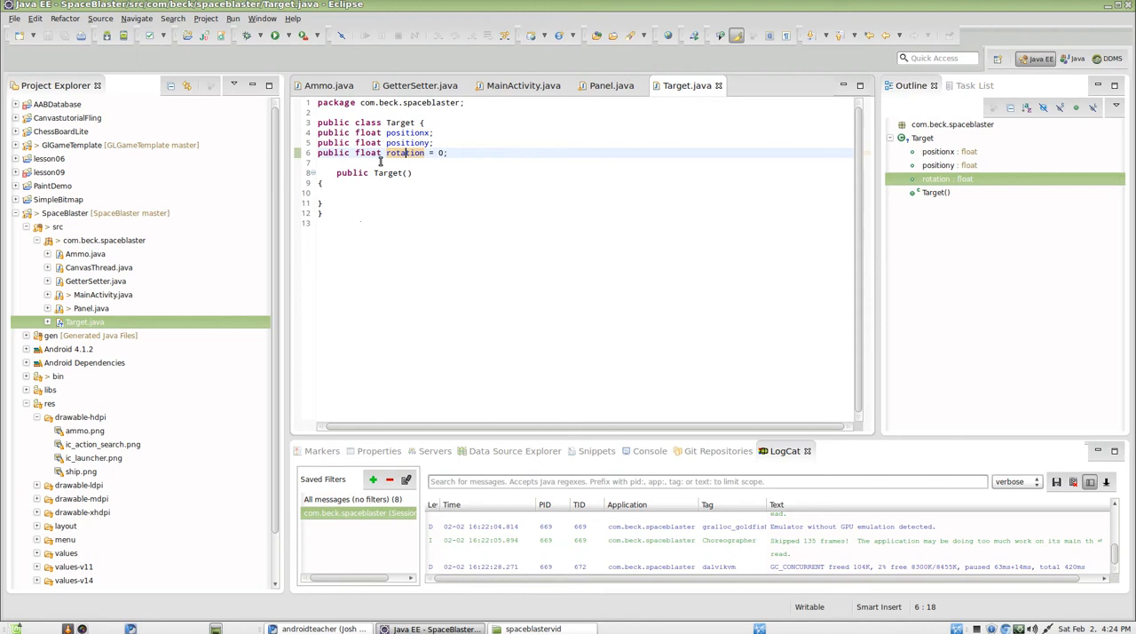
mouse_move(610, 86)
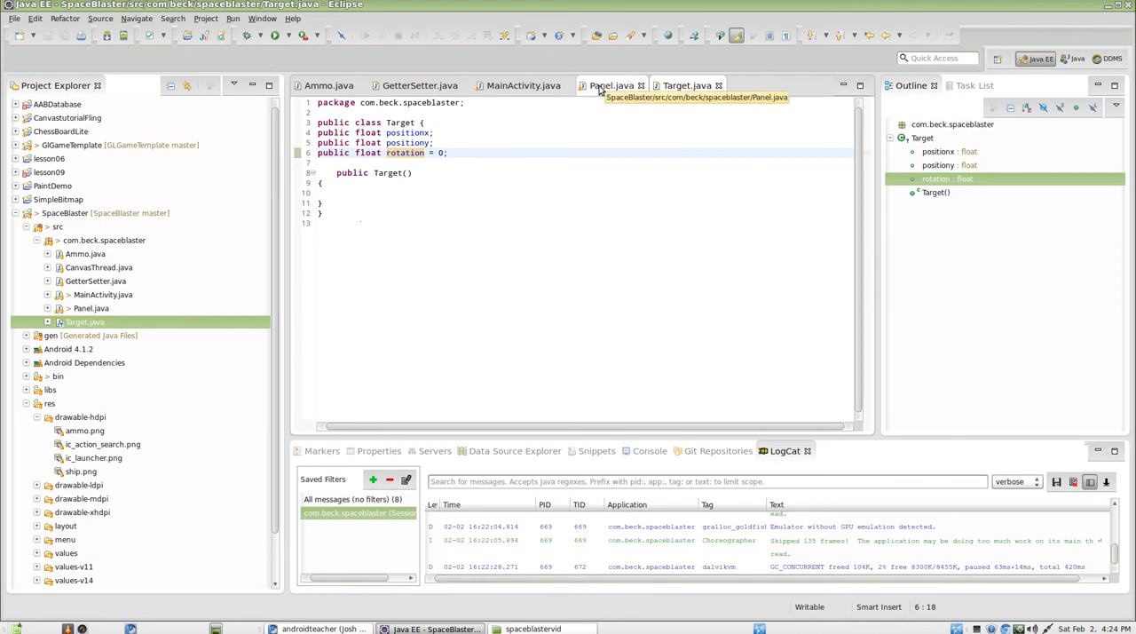
- Return to Panel.java to read its globals, including the five-element Target array
click(611, 85)
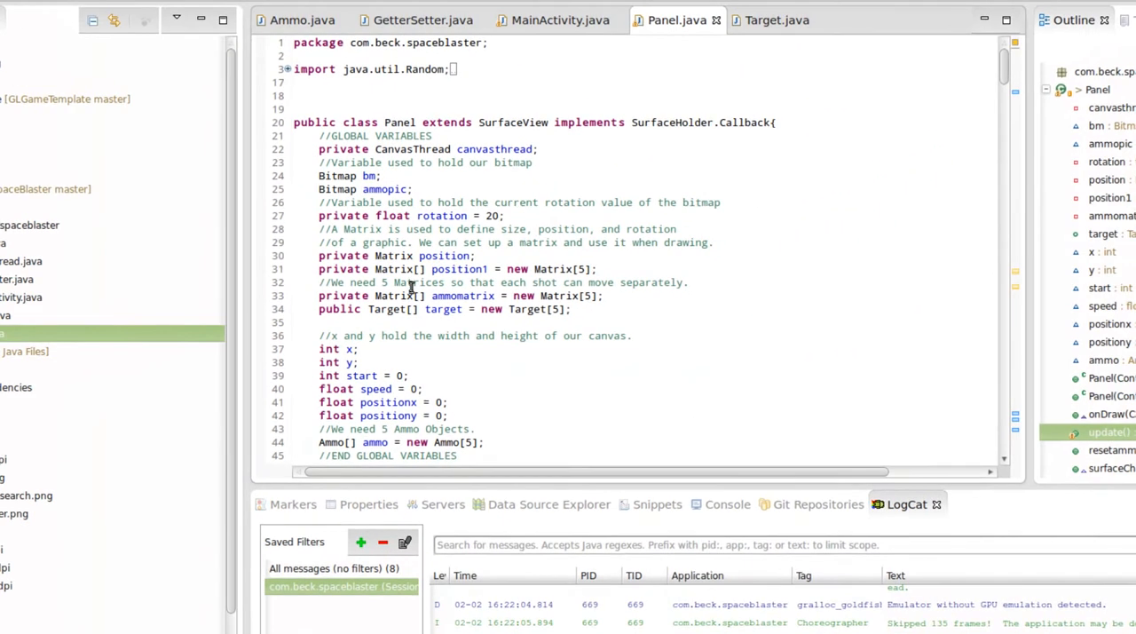
- Inspect the Panel constructor lines storing screen height and width from the display size
scroll(down, 3)
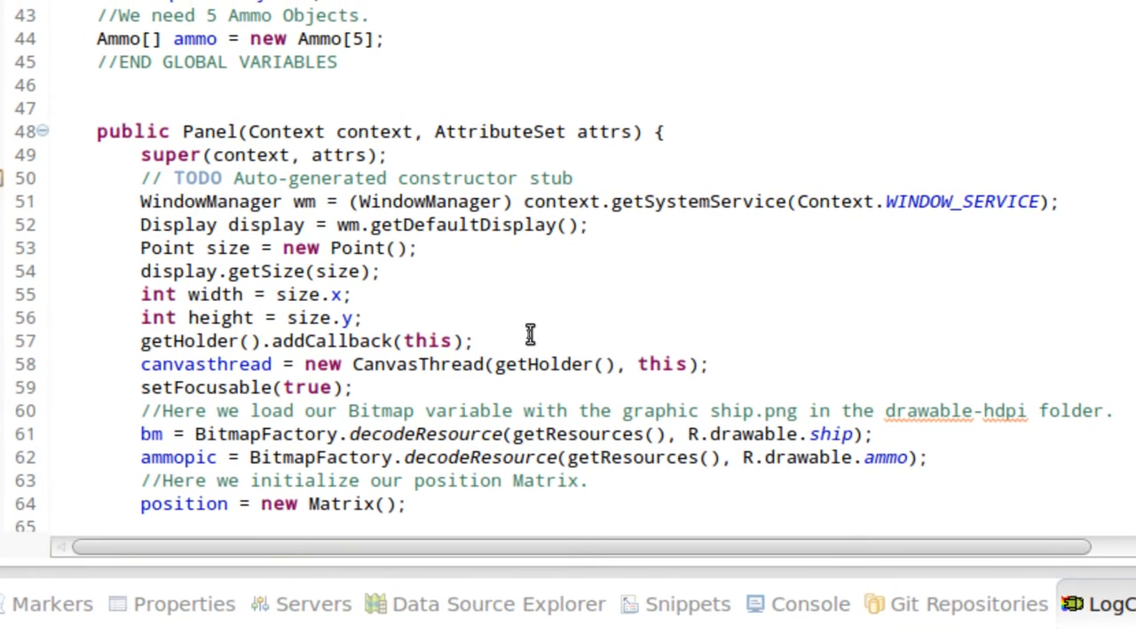
scroll(up, 3)
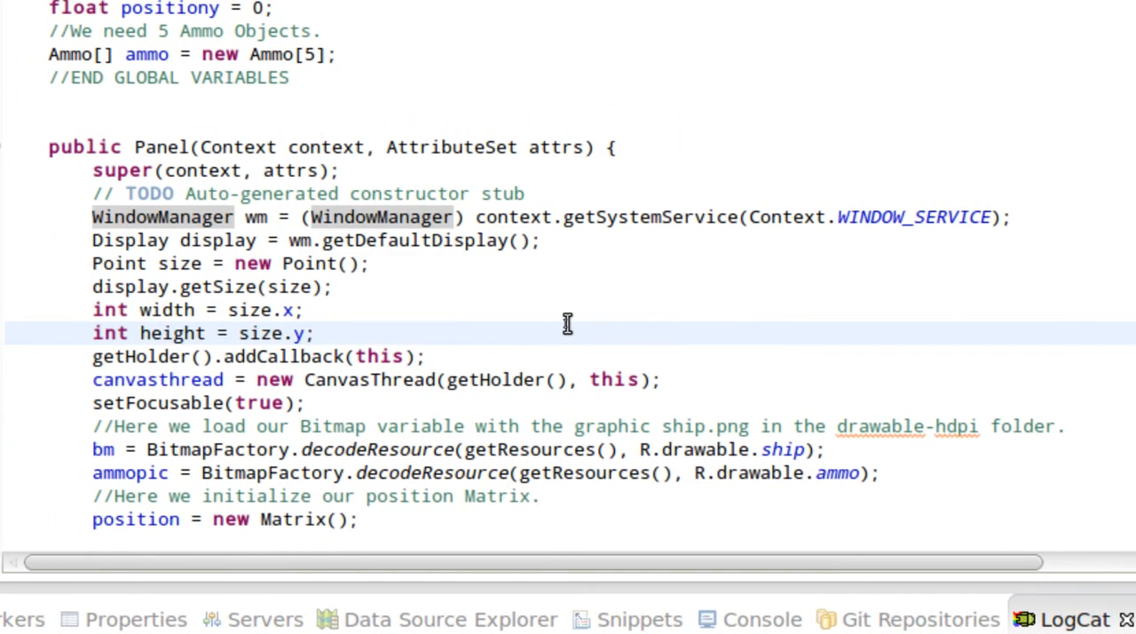
click(315, 333)
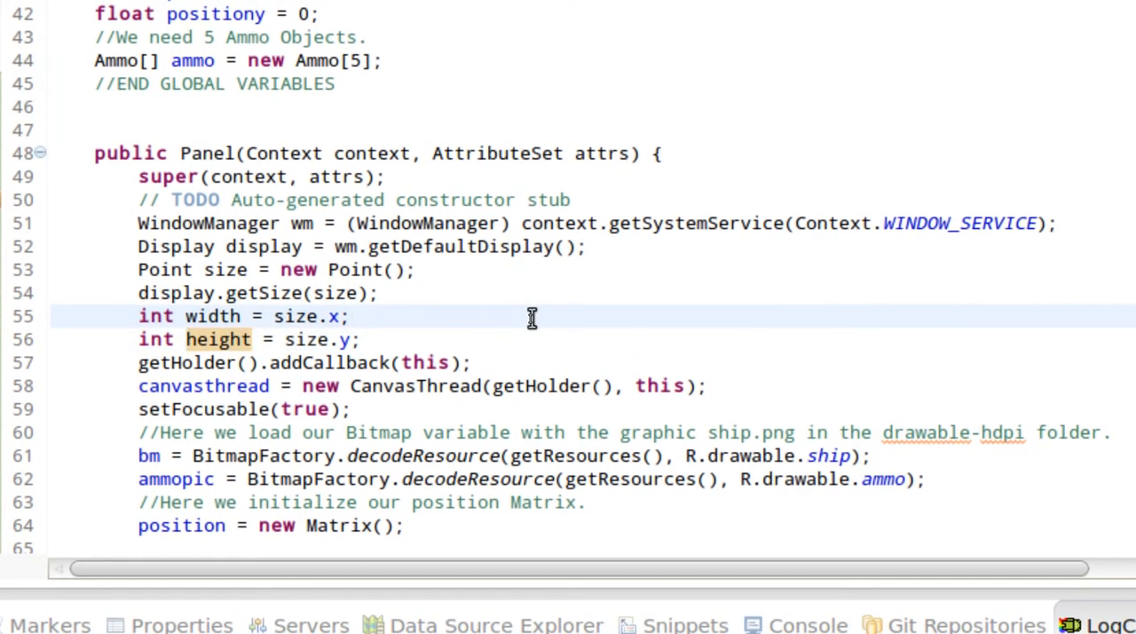
click(349, 316)
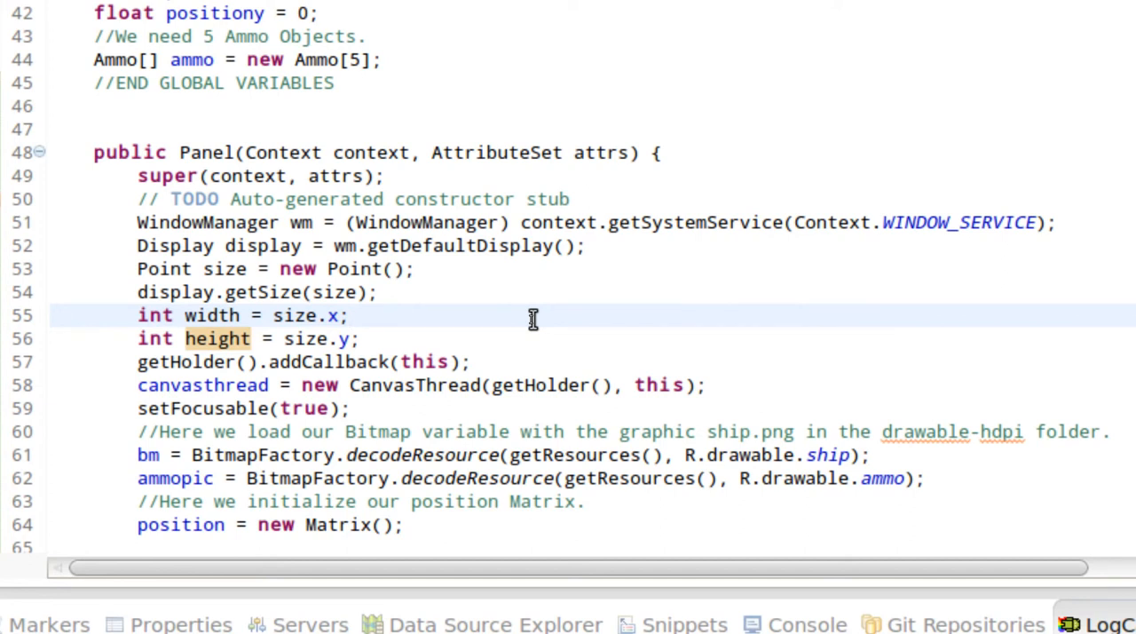
- Review the loop giving five targets random positions, including the position1 matrix, positiony and Random
scroll(down, 3)
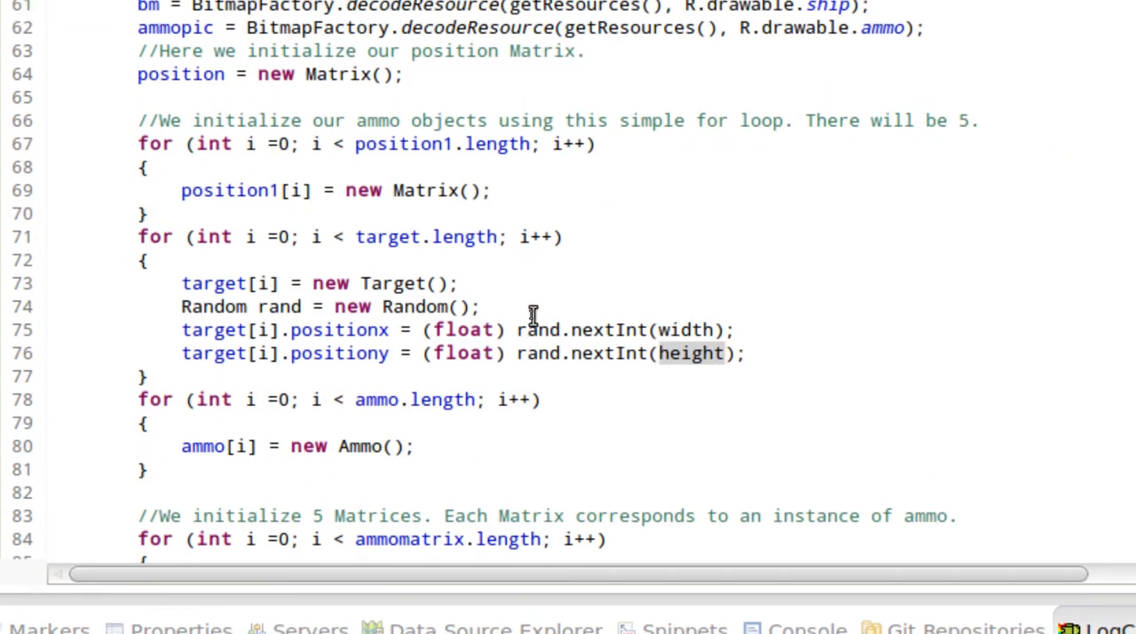
scroll(up, 3)
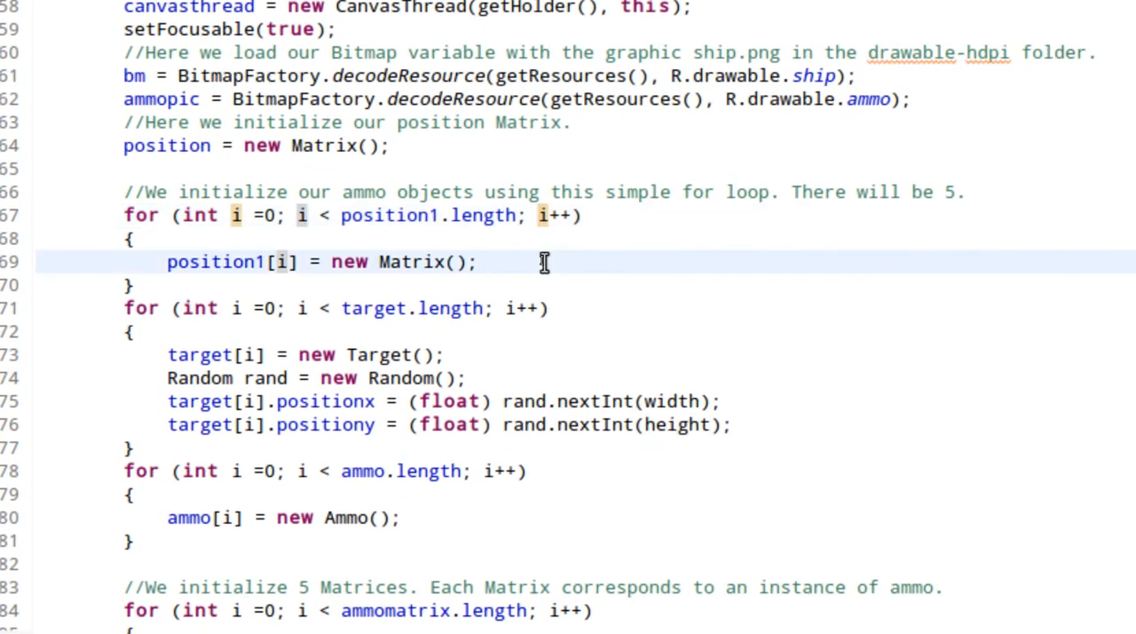
click(478, 261)
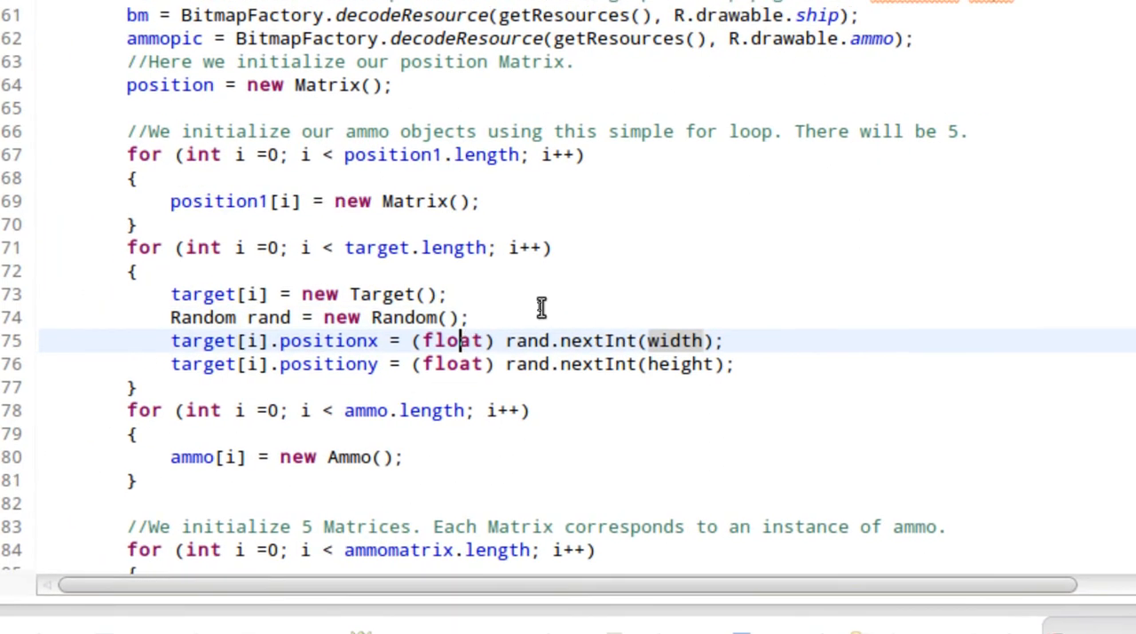
scroll(down, 3)
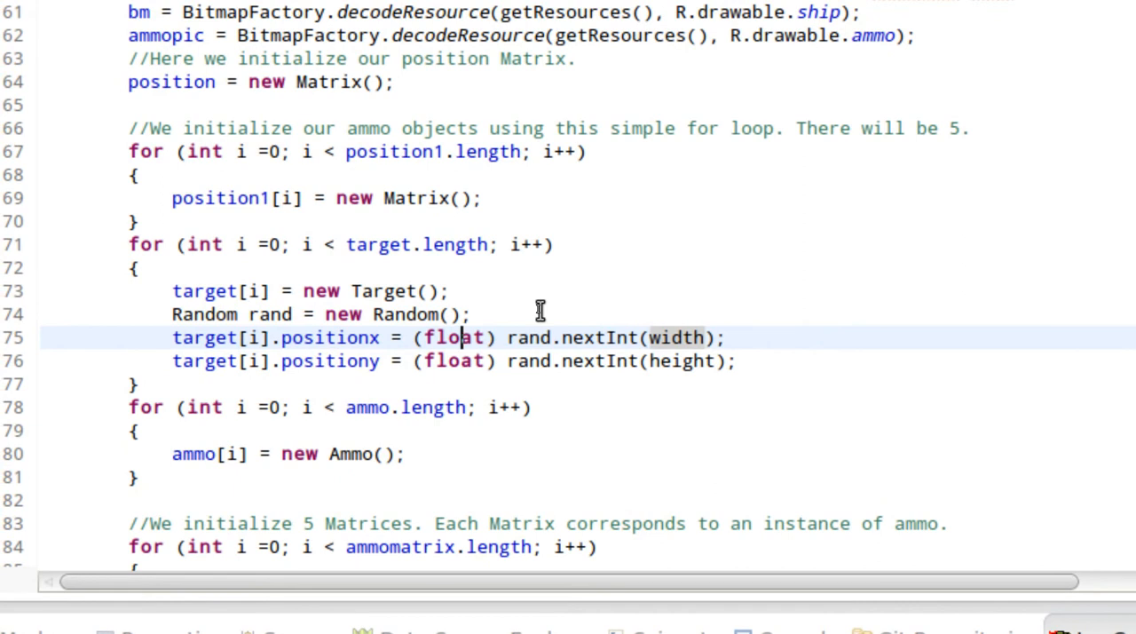
mouse_move(453, 338)
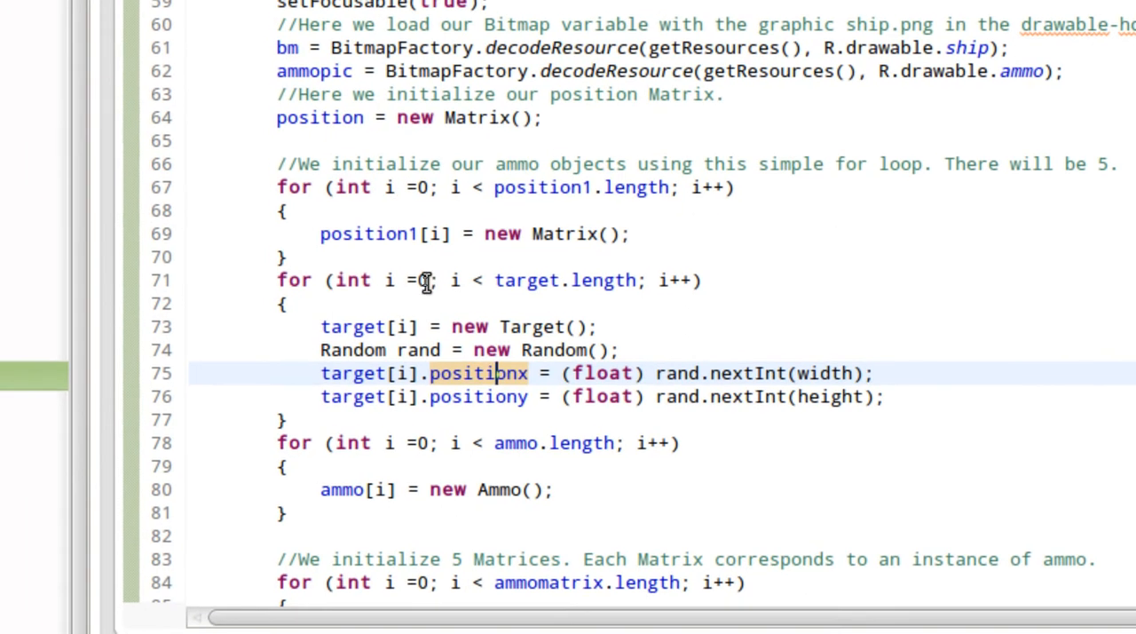
scroll(down, 3)
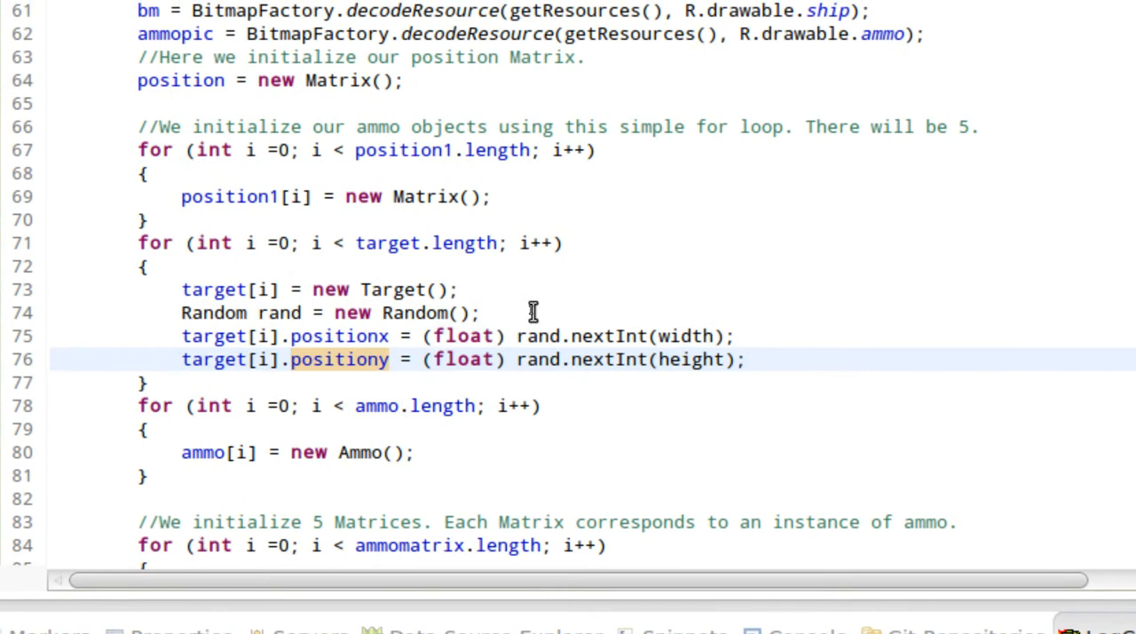
click(533, 312)
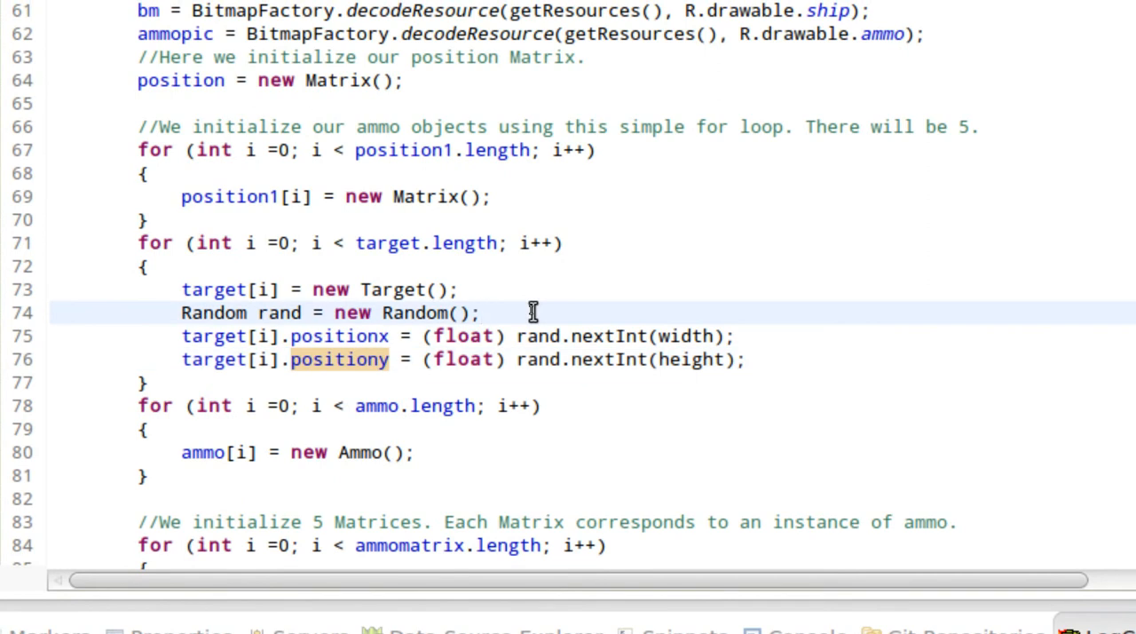
click(483, 313)
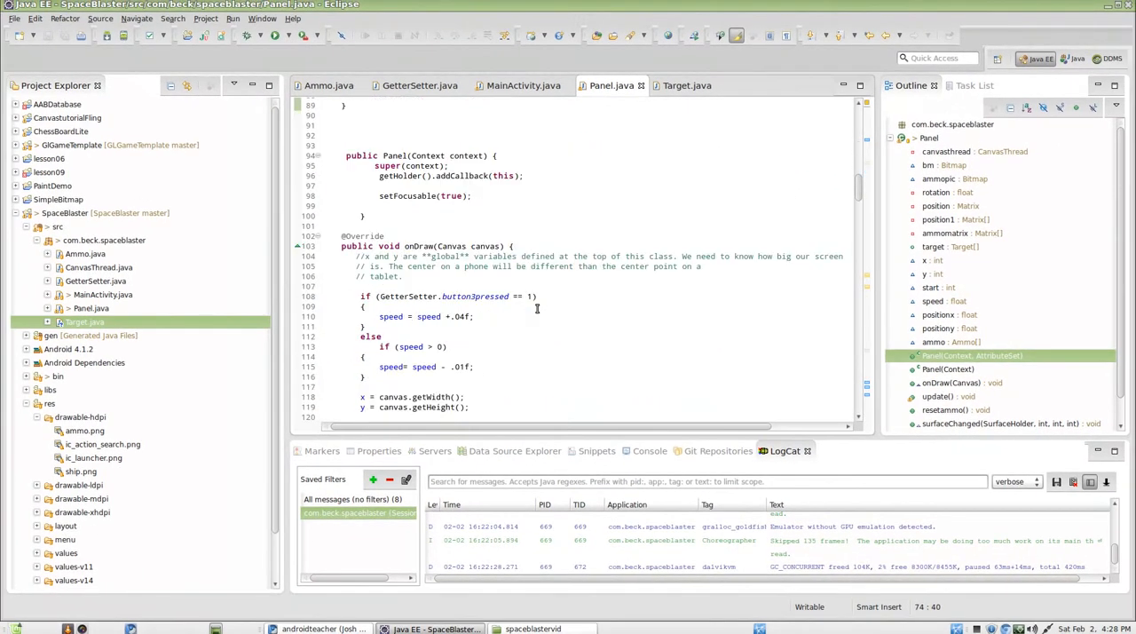
scroll(down, 3)
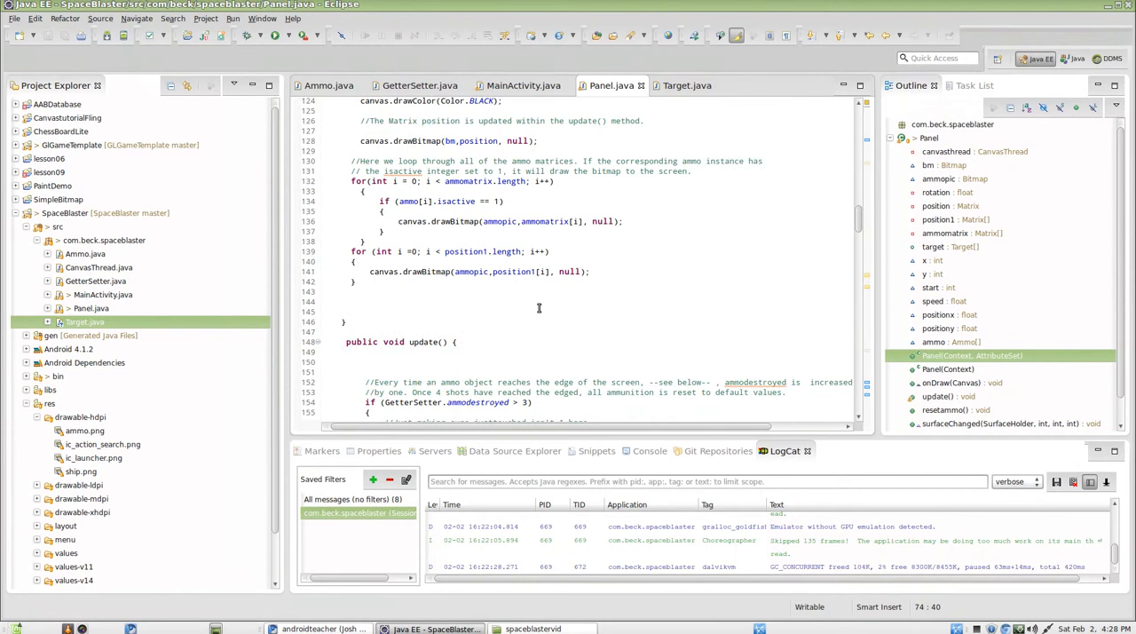
scroll(up, 3)
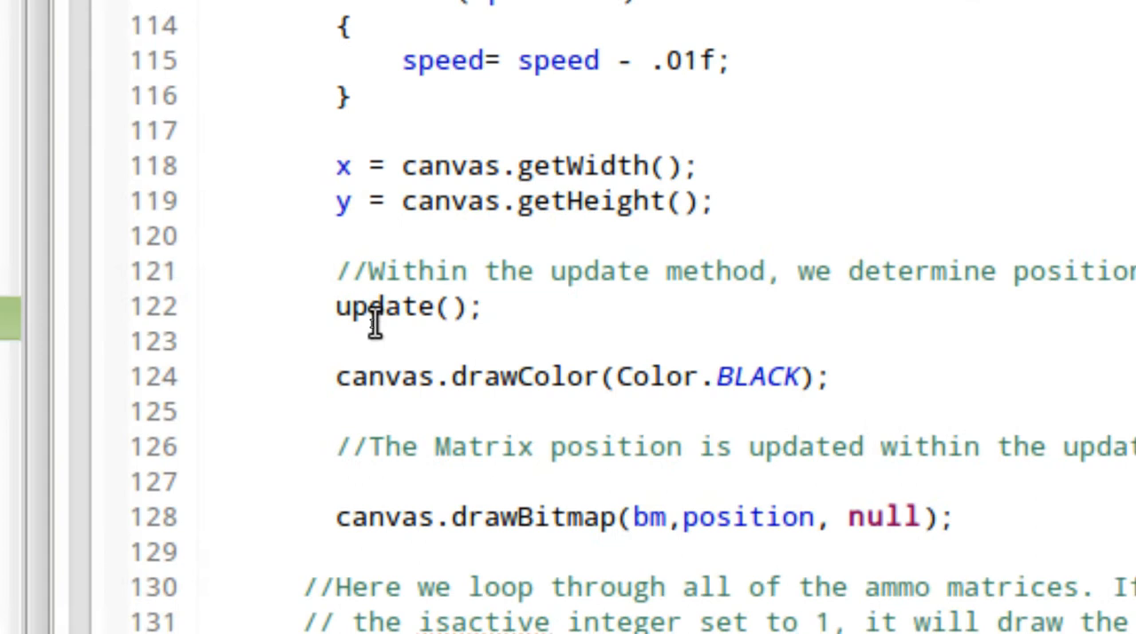
scroll(down, 3)
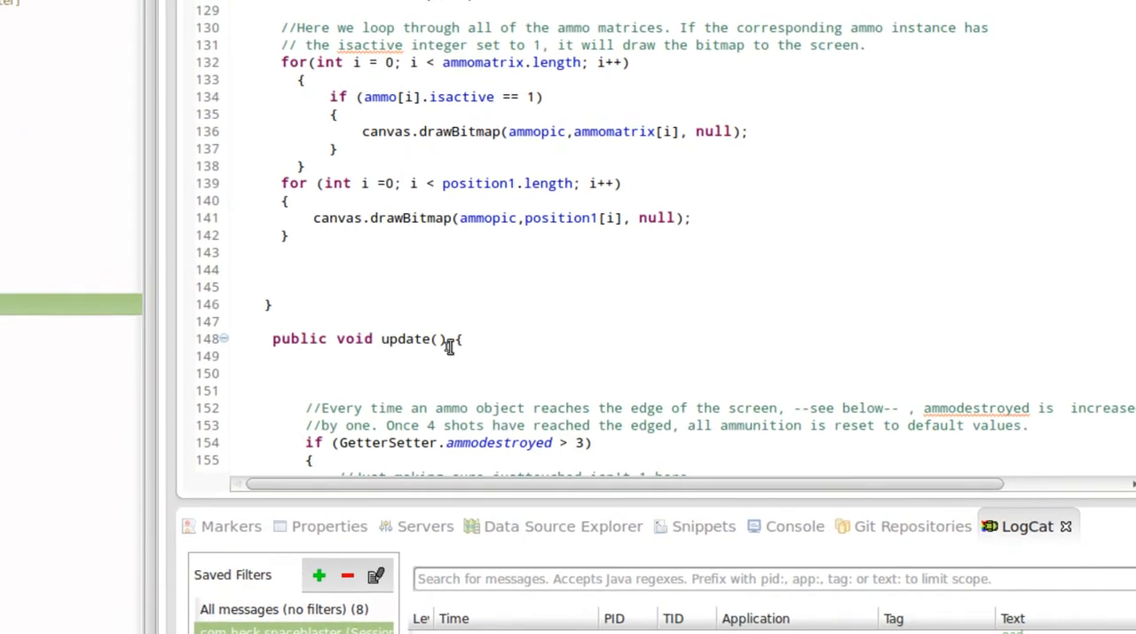
scroll(down, 3)
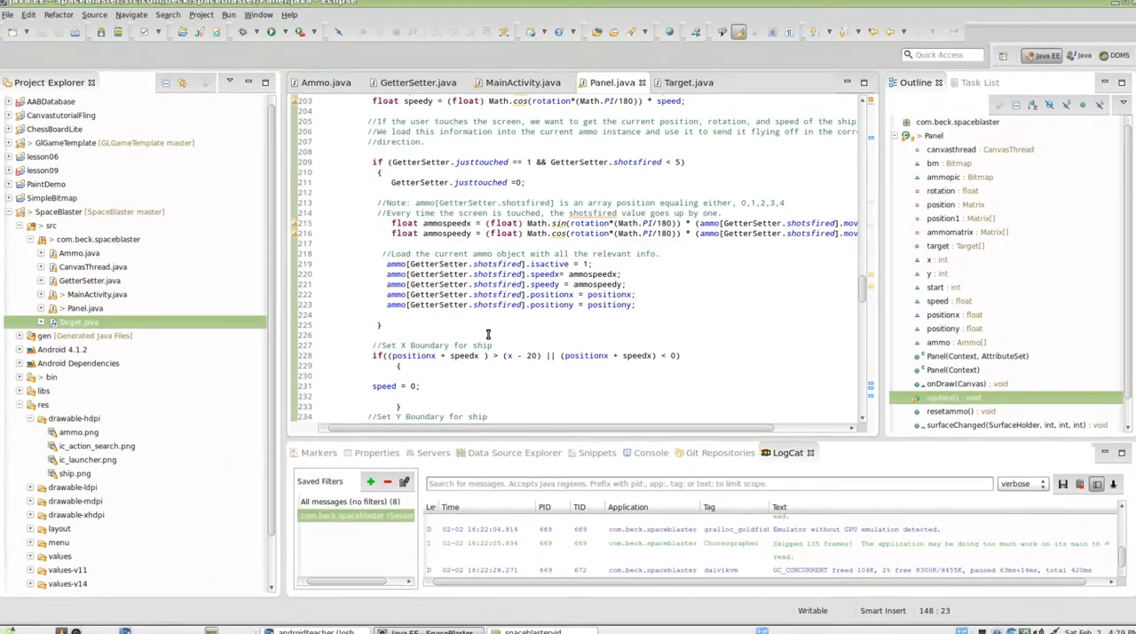
scroll(down, 3)
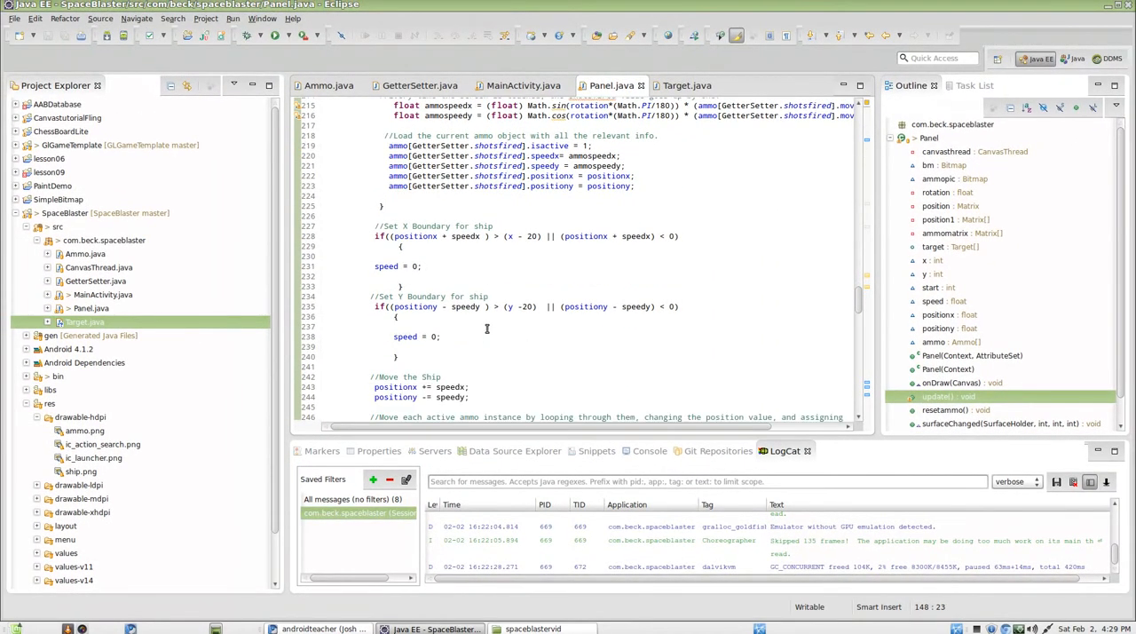
scroll(down, 3)
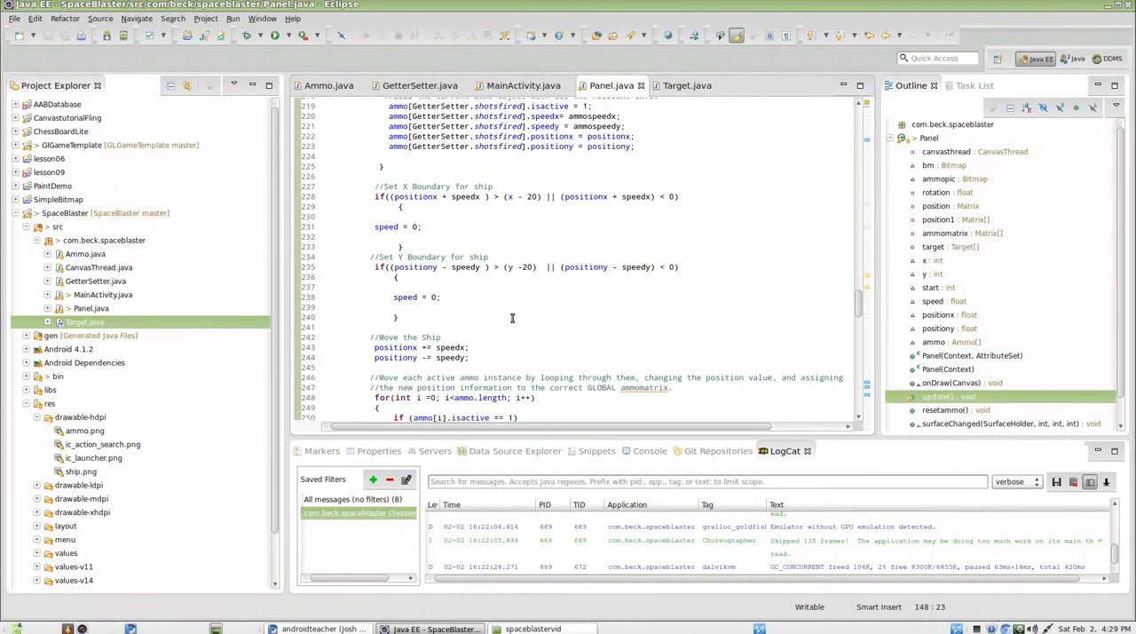
scroll(down, 3)
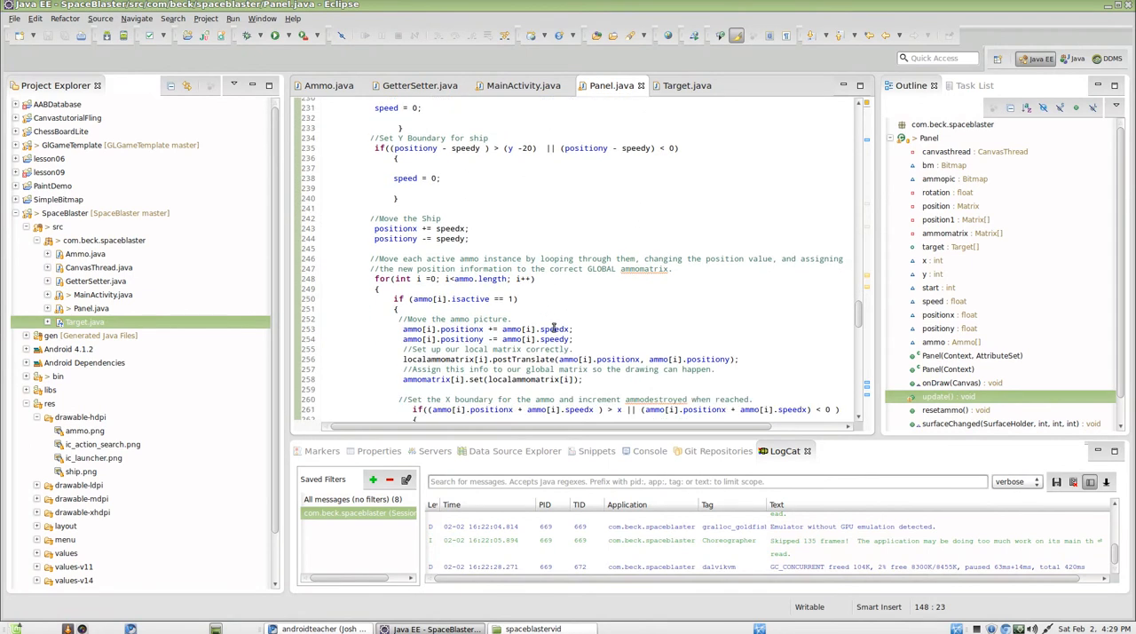
scroll(down, 3)
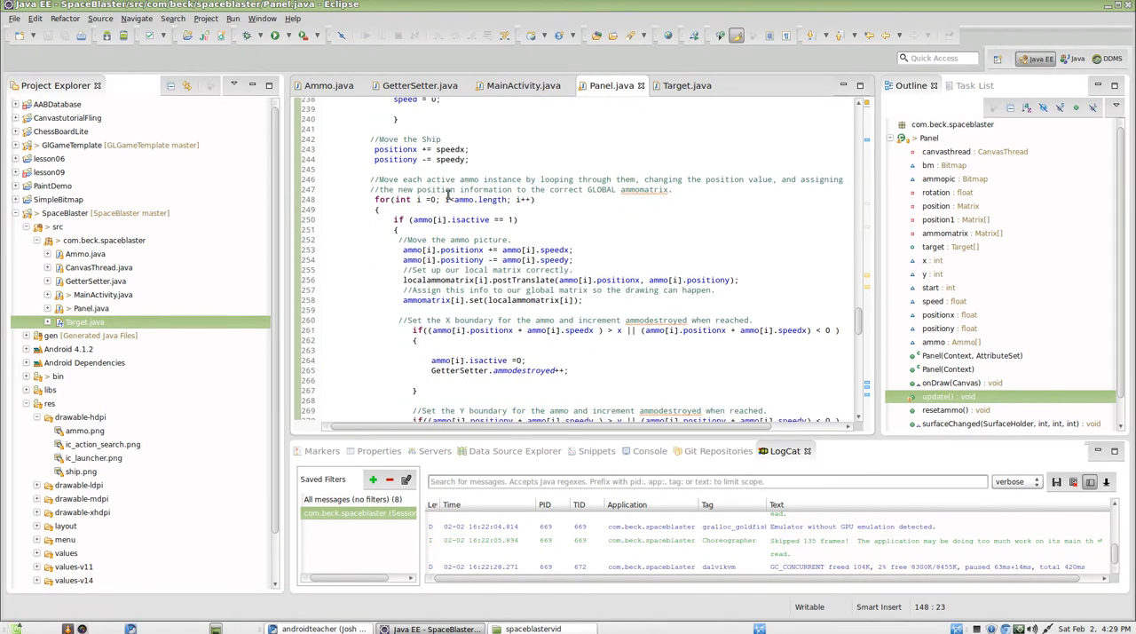
scroll(down, 3)
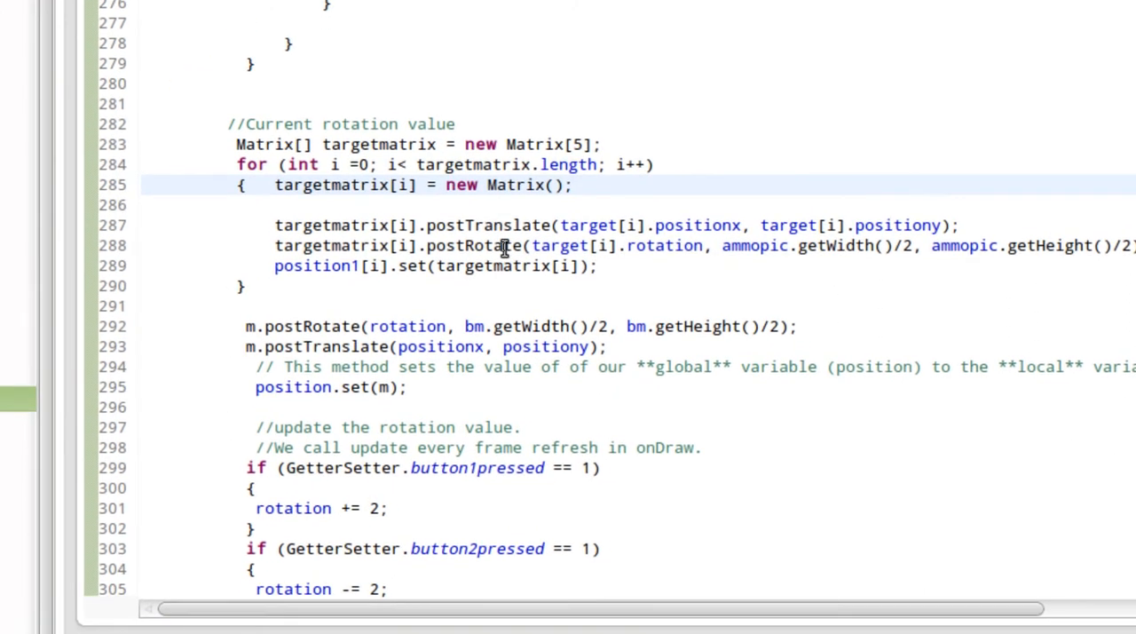
mouse_move(504, 225)
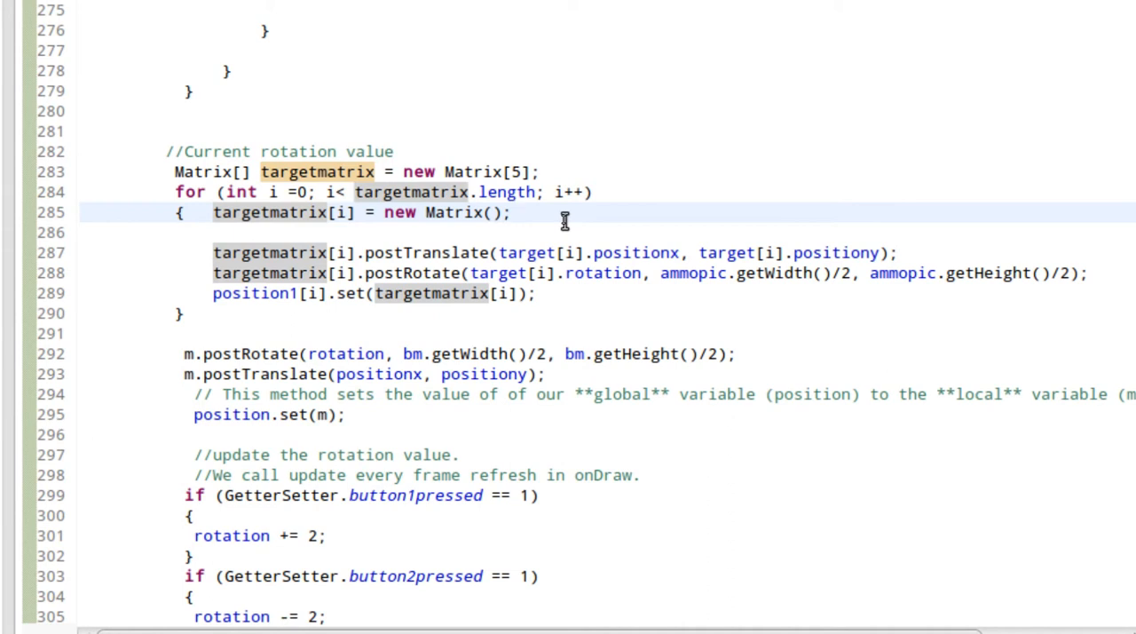
click(513, 212)
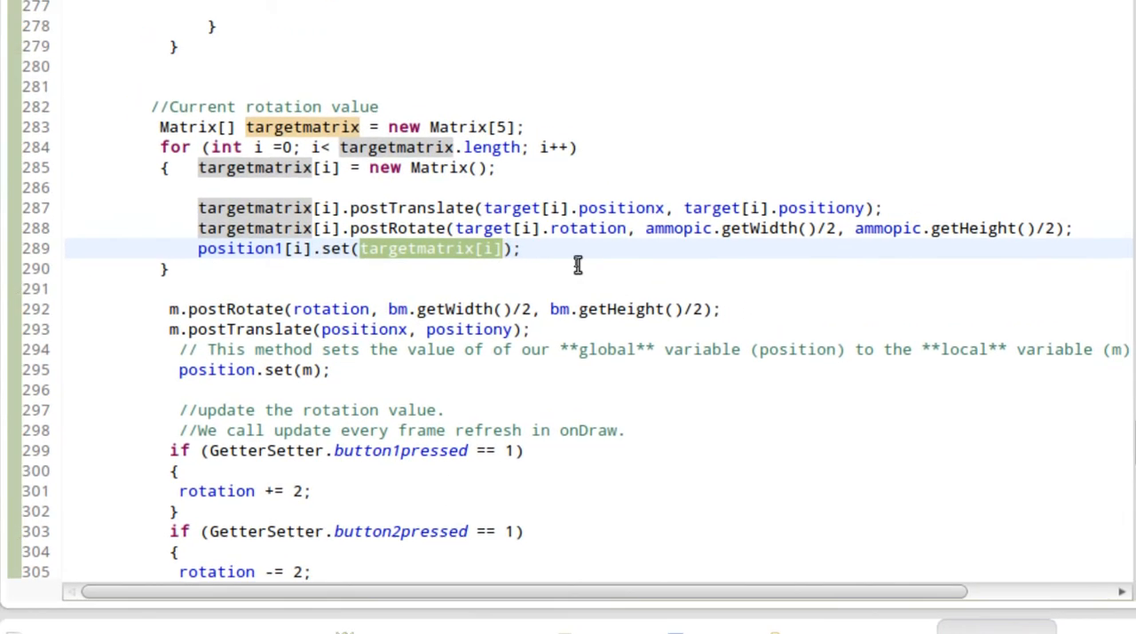
scroll(up, 3)
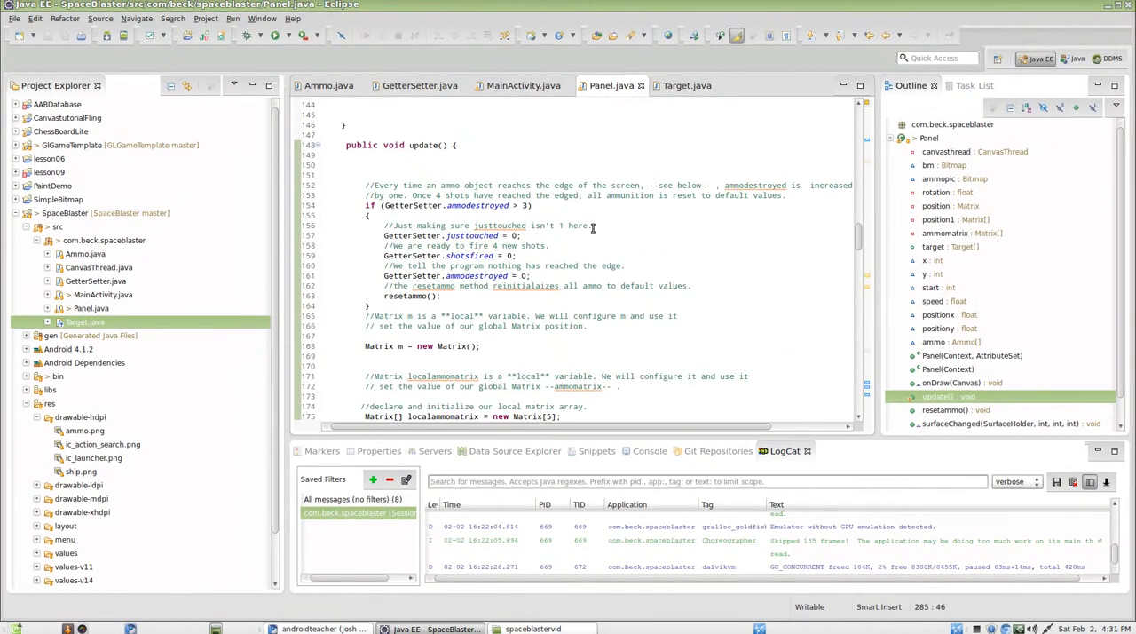
scroll(up, 3)
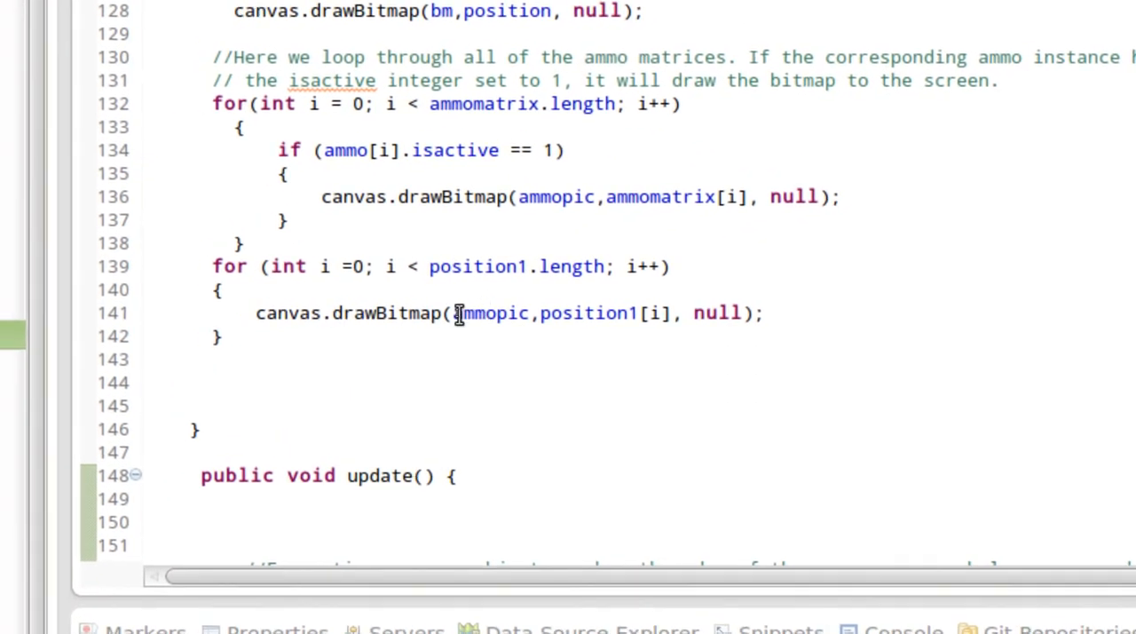
double_click(489, 312)
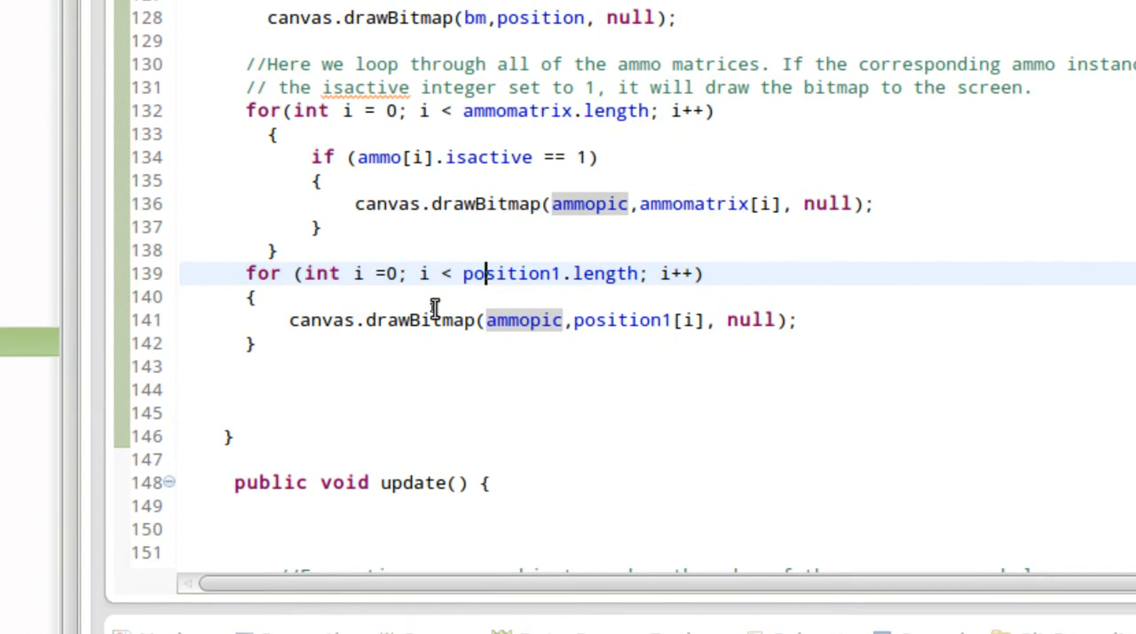
scroll(up, 3)
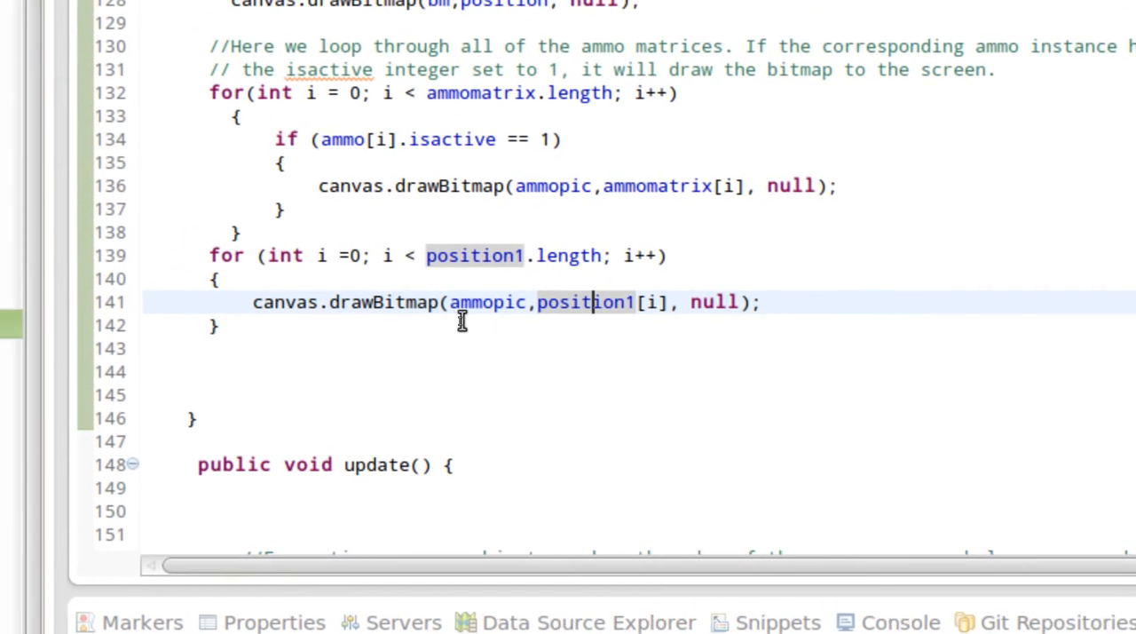
scroll(up, 3)
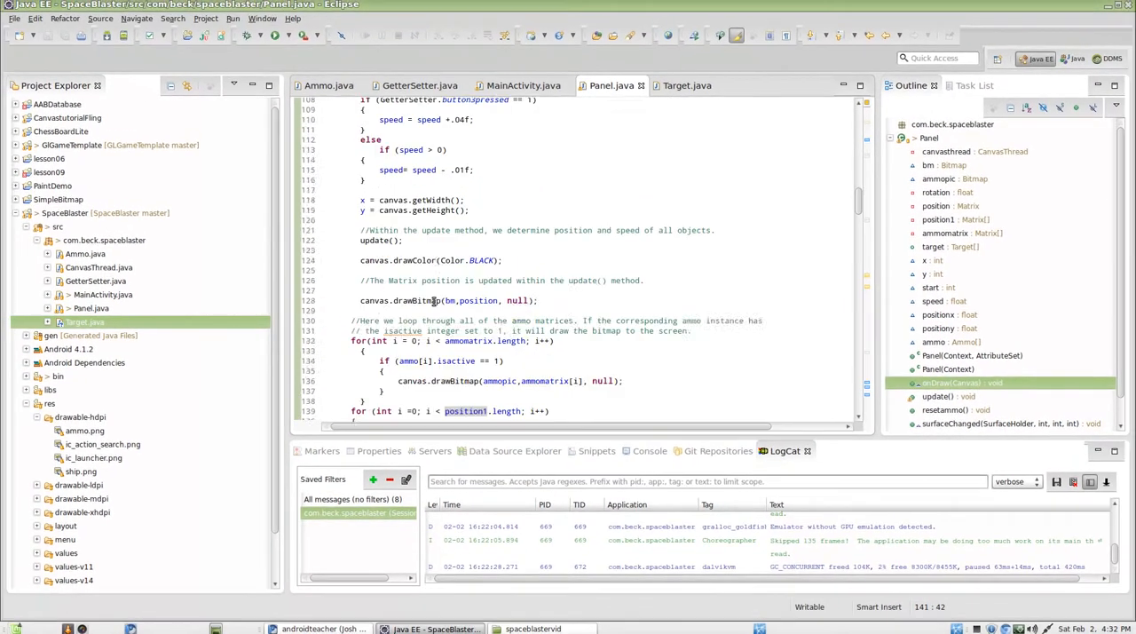
scroll(up, 3)
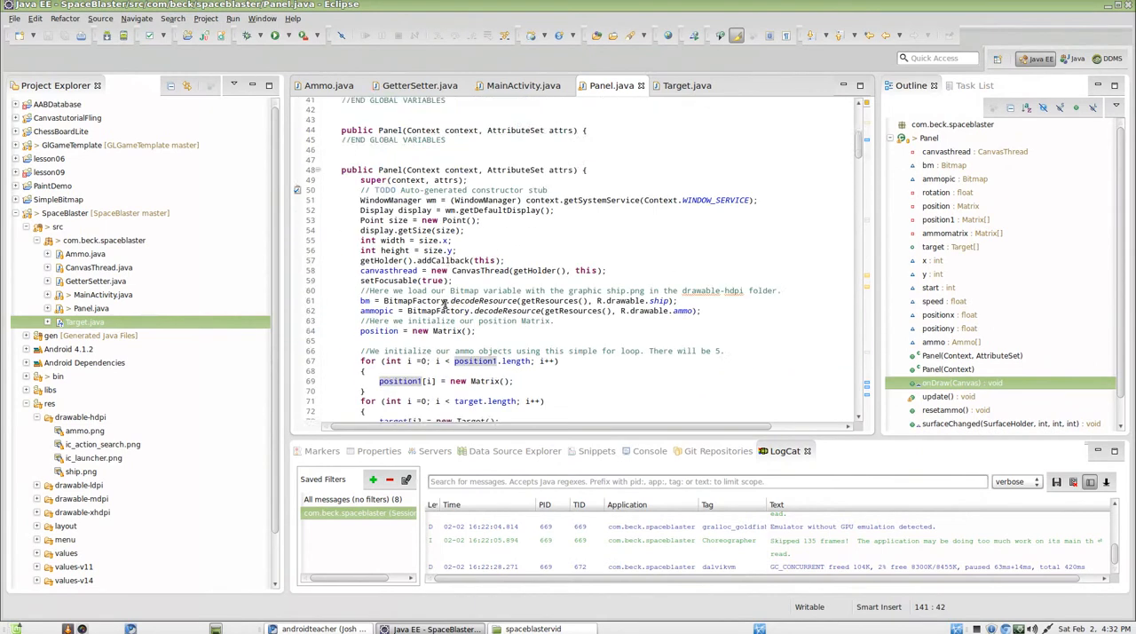
scroll(up, 3)
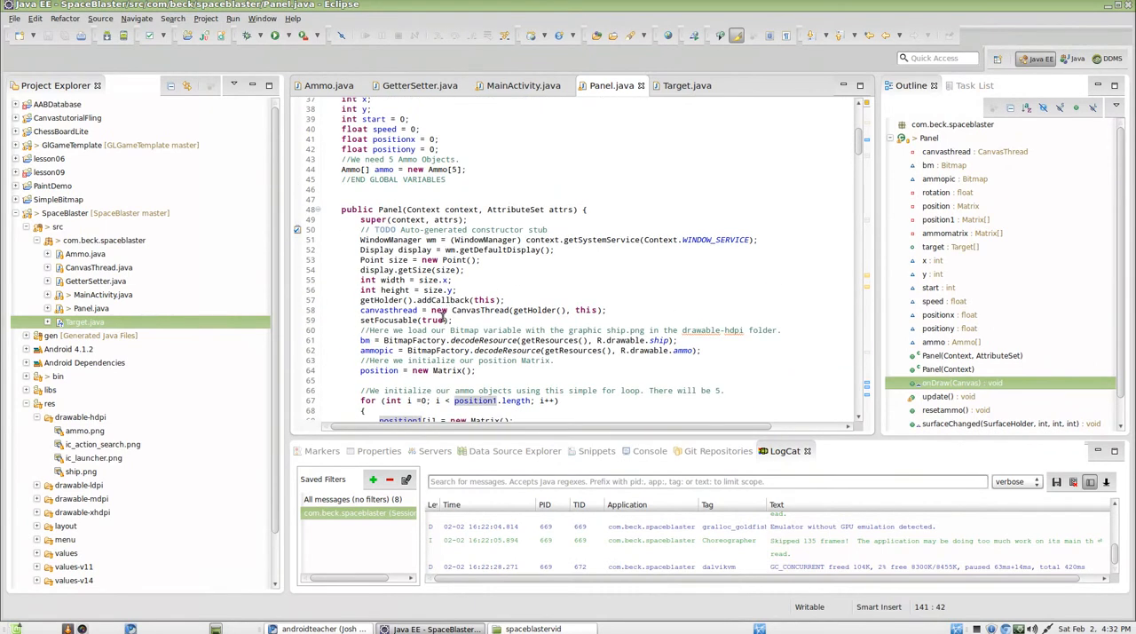
scroll(up, 3)
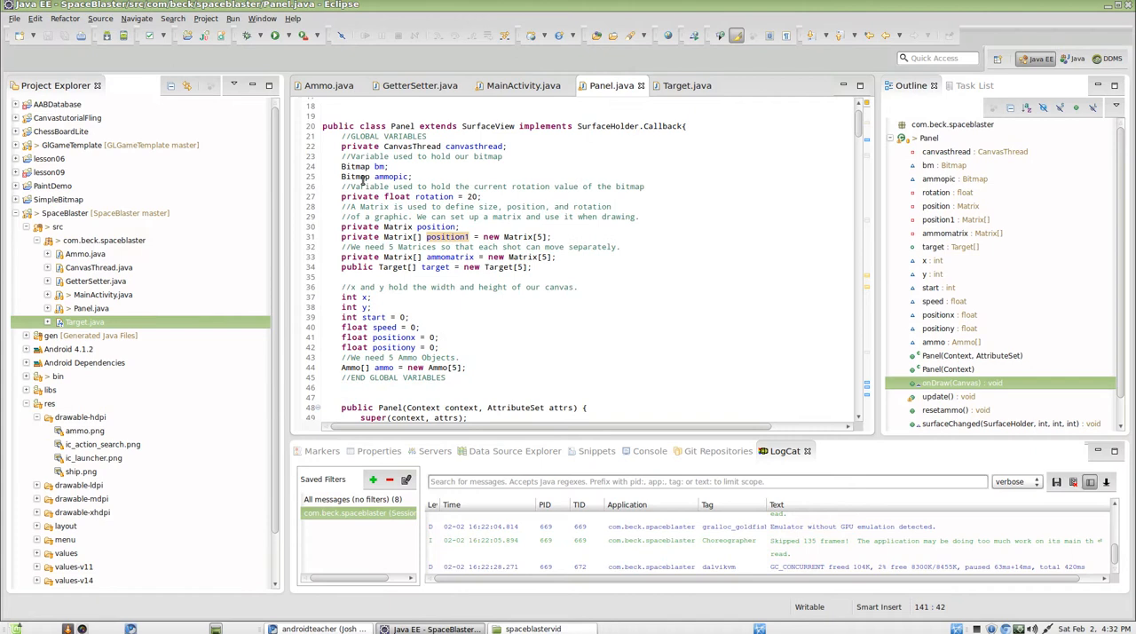
click(373, 126)
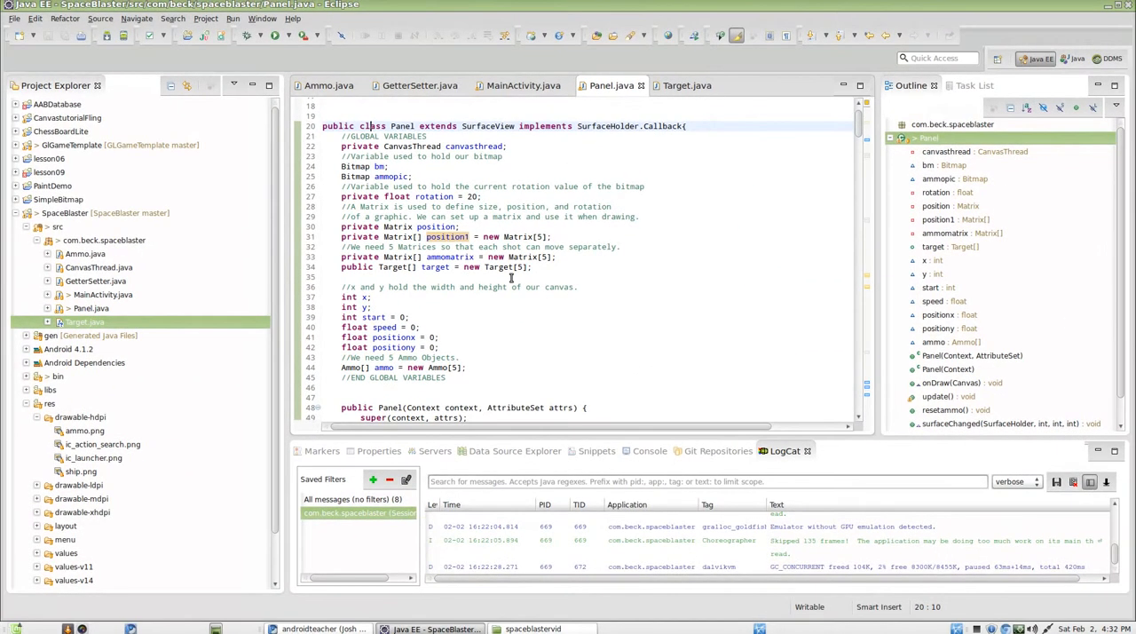
scroll(down, 3)
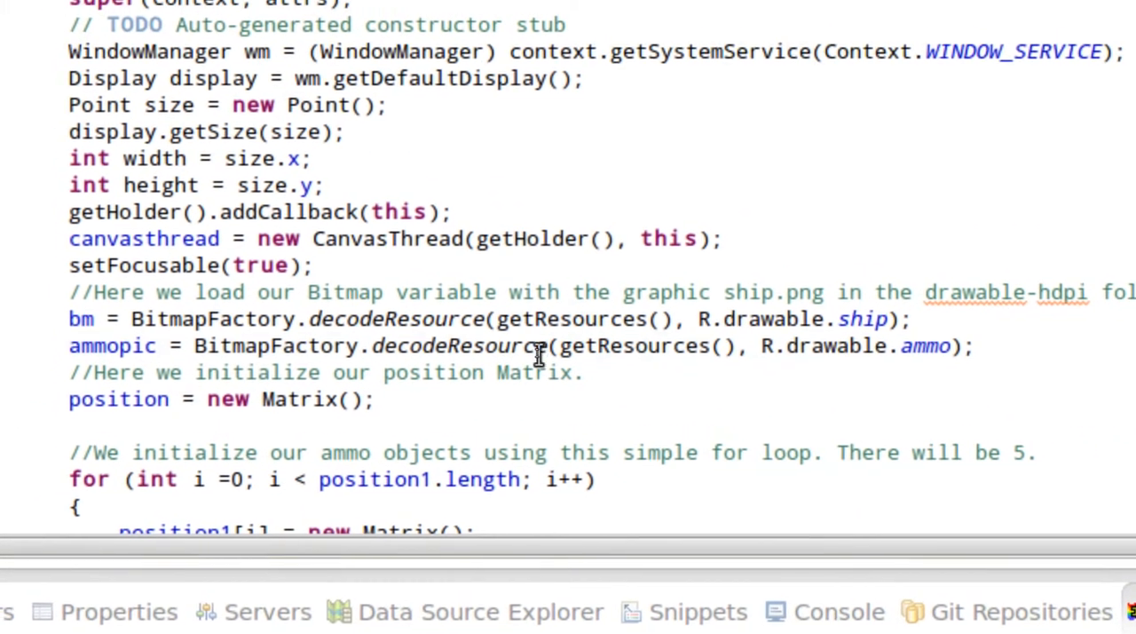
mouse_move(542, 347)
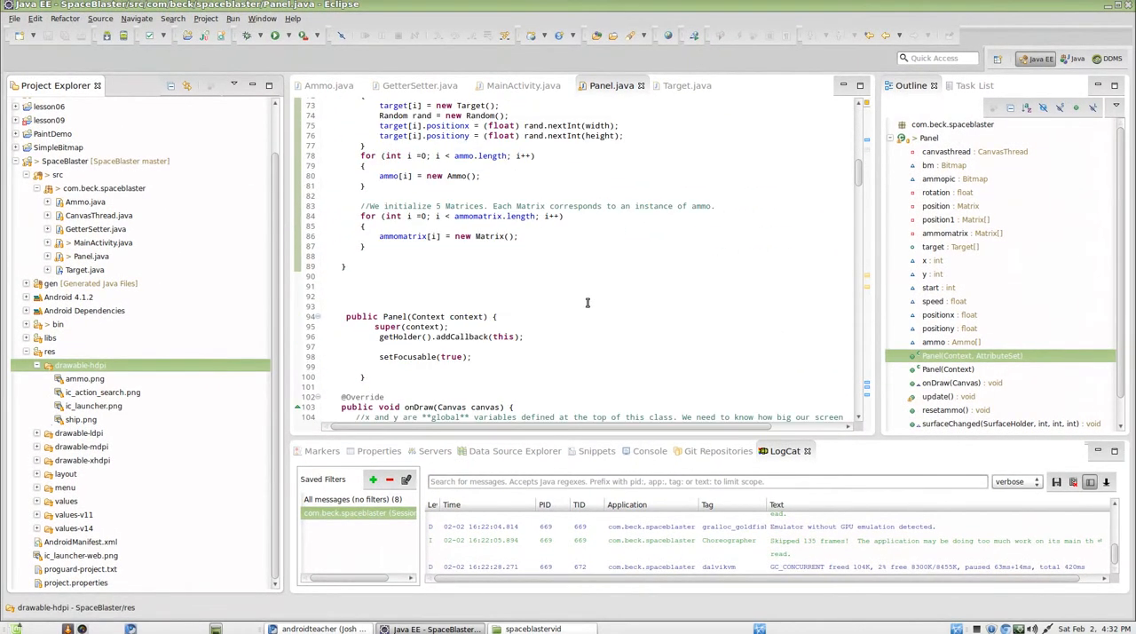
scroll(down, 3)
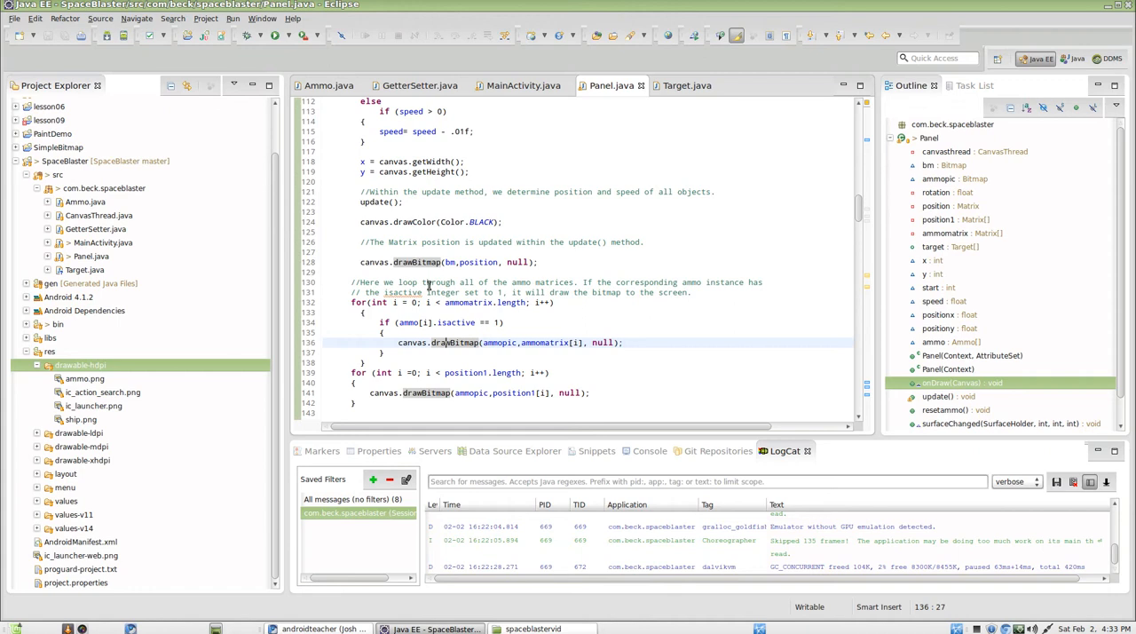
mouse_move(547, 291)
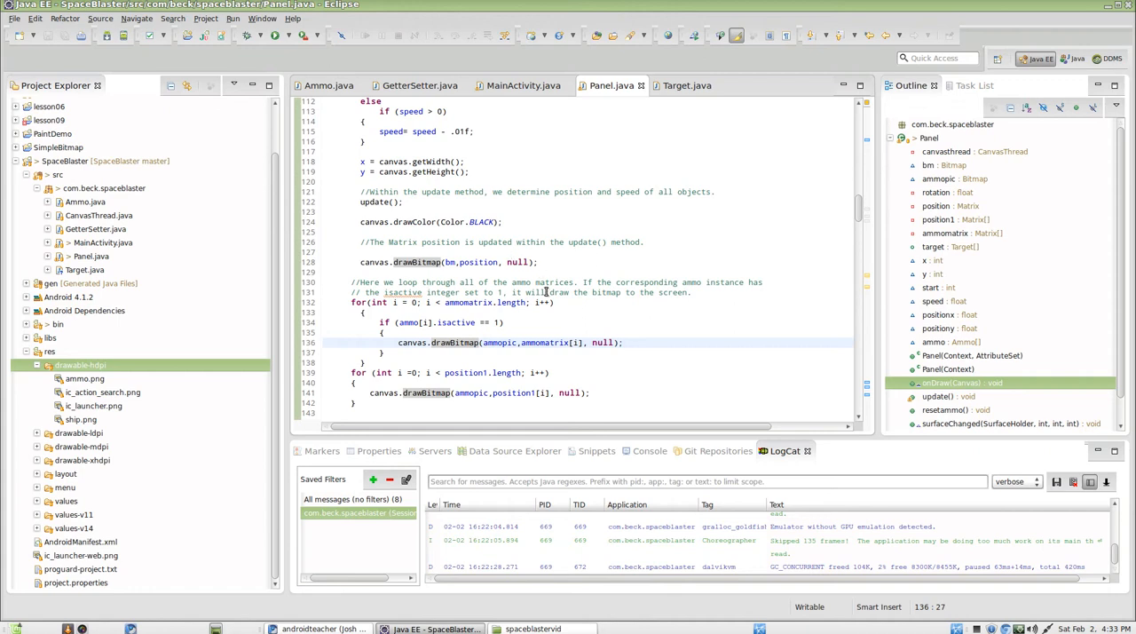